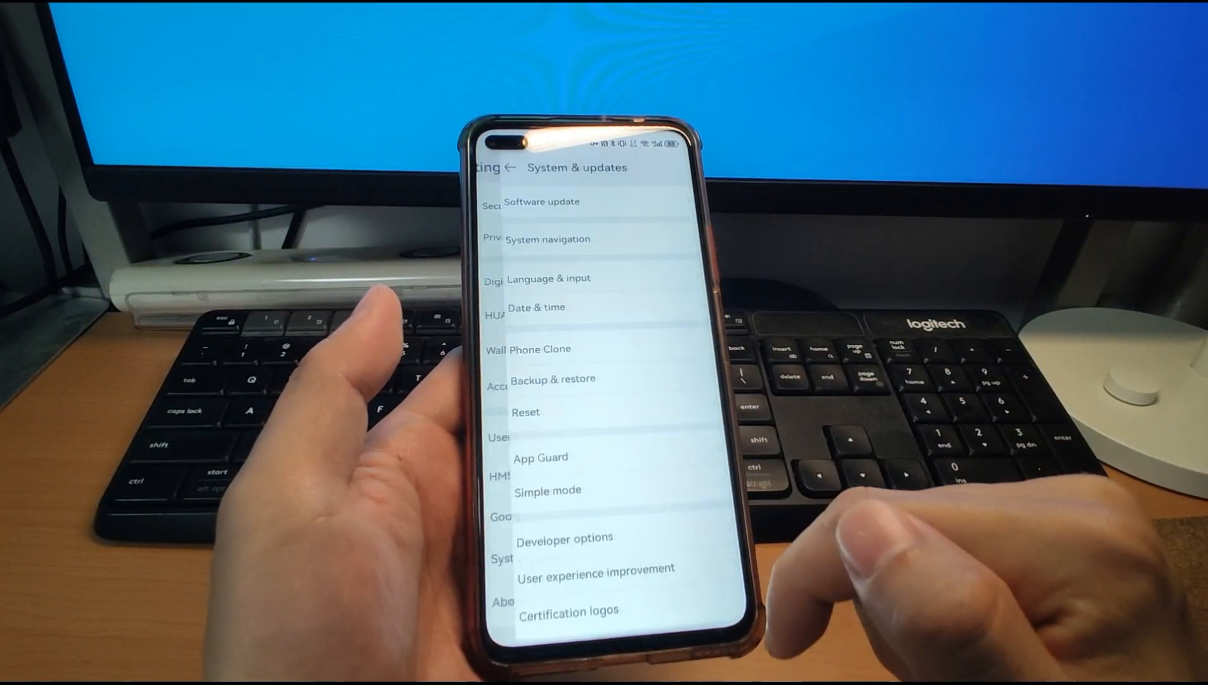
- Check Software update, confirming HarmonyOS 4.2.0.120 is up to date
{"action": "left_click", "coordinate": [543, 201]}
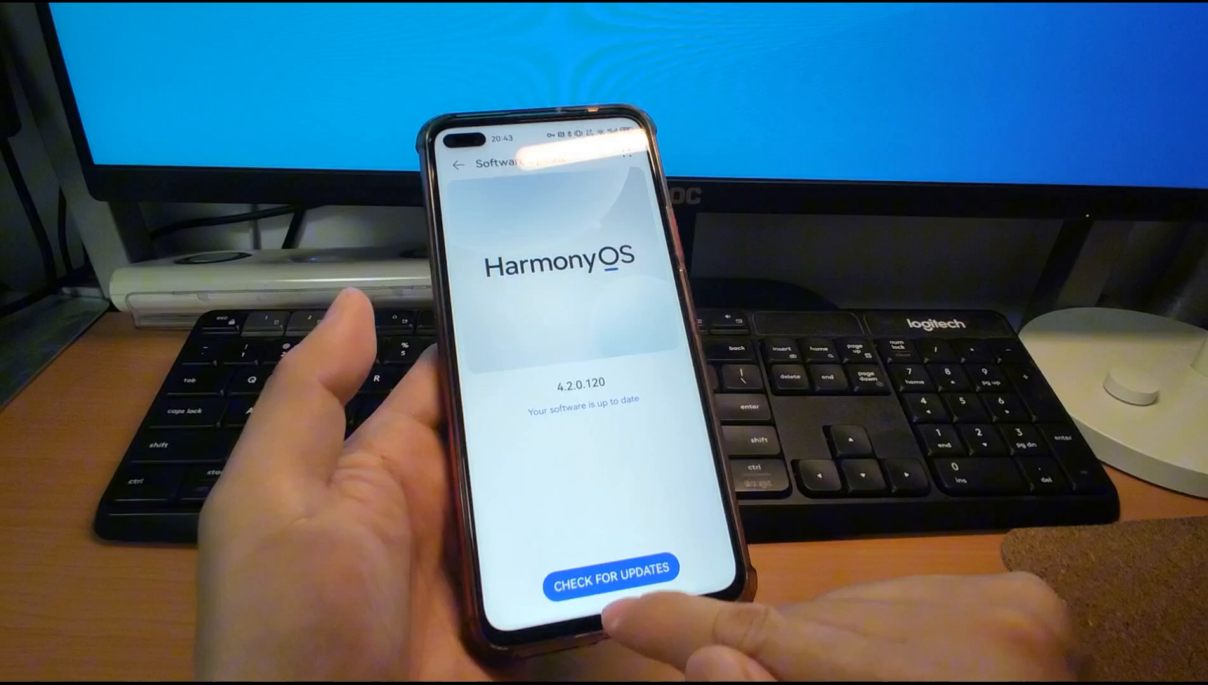
{"action": "left_click", "coordinate": [608, 569]}
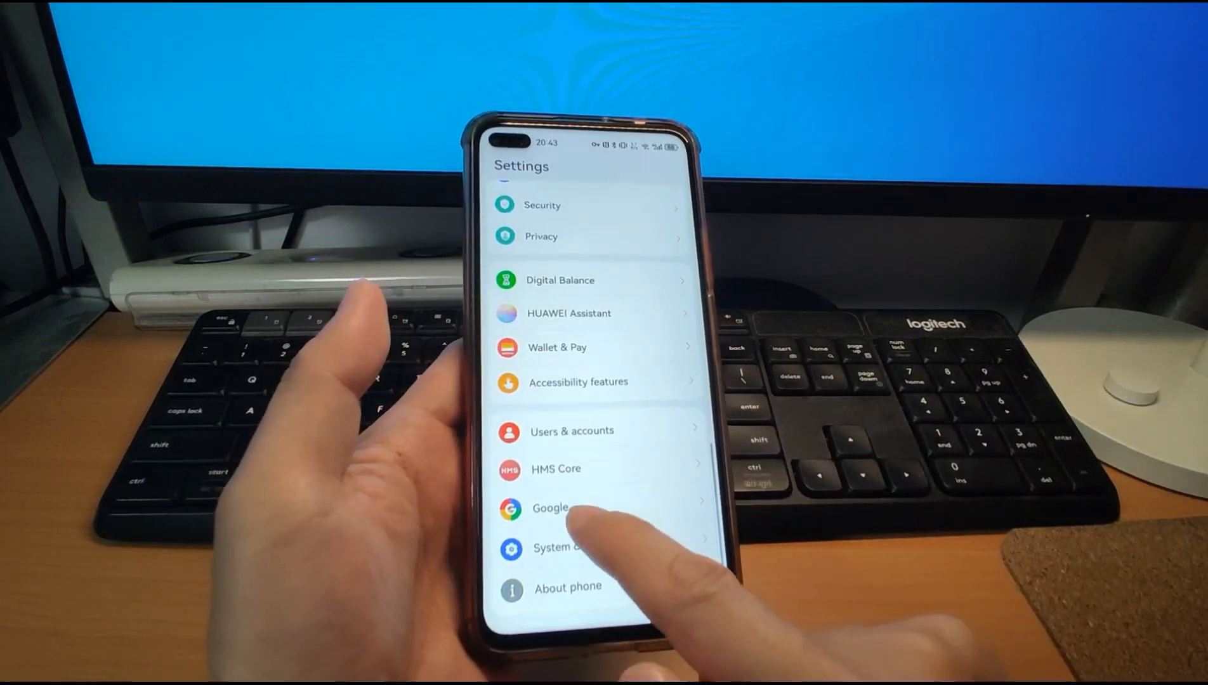
- Exit Settings back to the home screen
{"action": "left_click", "coordinate": [550, 507]}
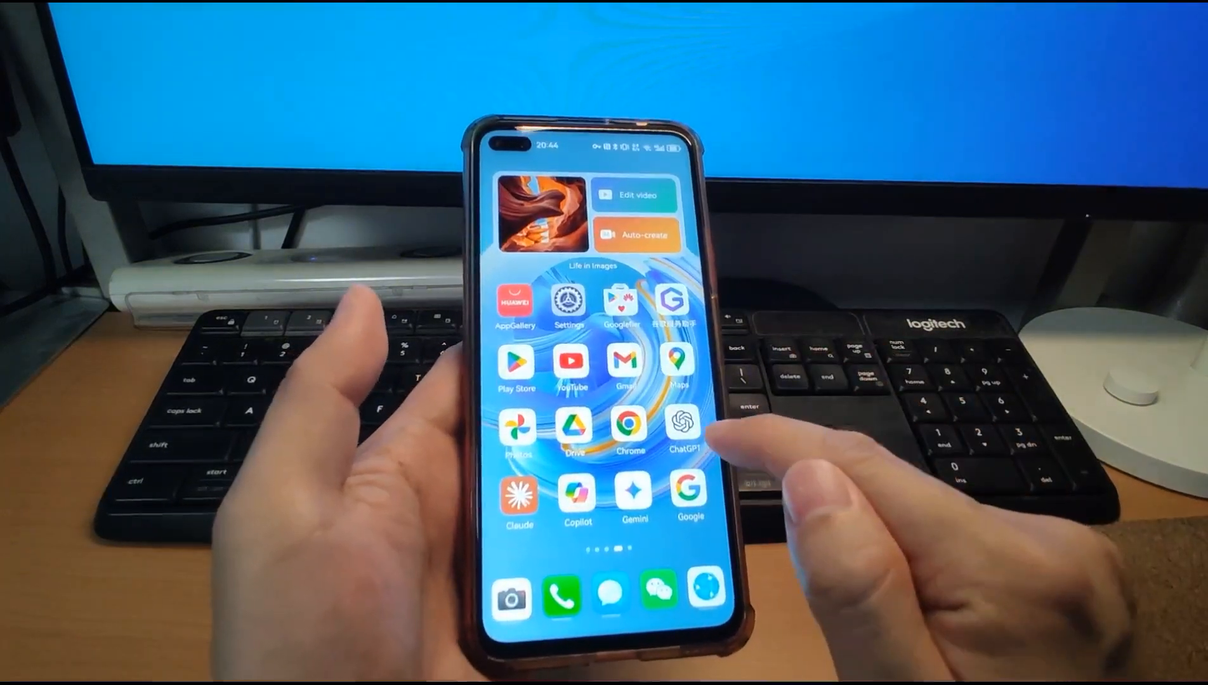
- Launch Settings from the home screen icon
{"action": "left_click", "coordinate": [686, 427]}
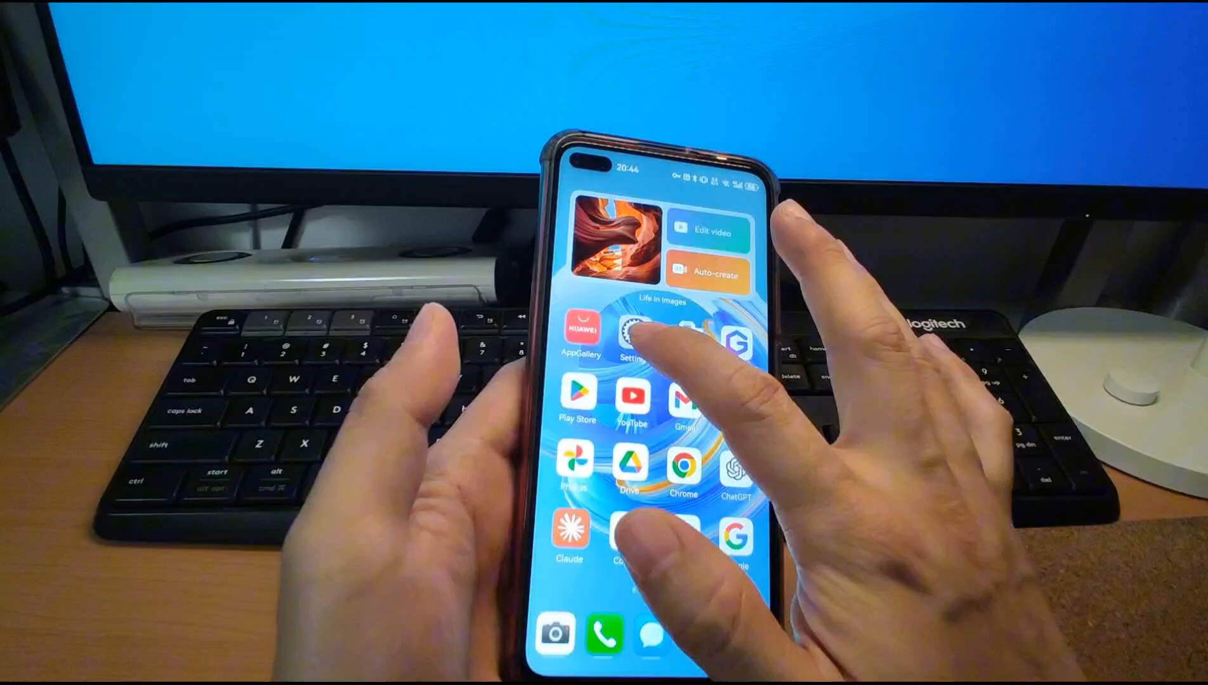
{"action": "left_click", "coordinate": [632, 331]}
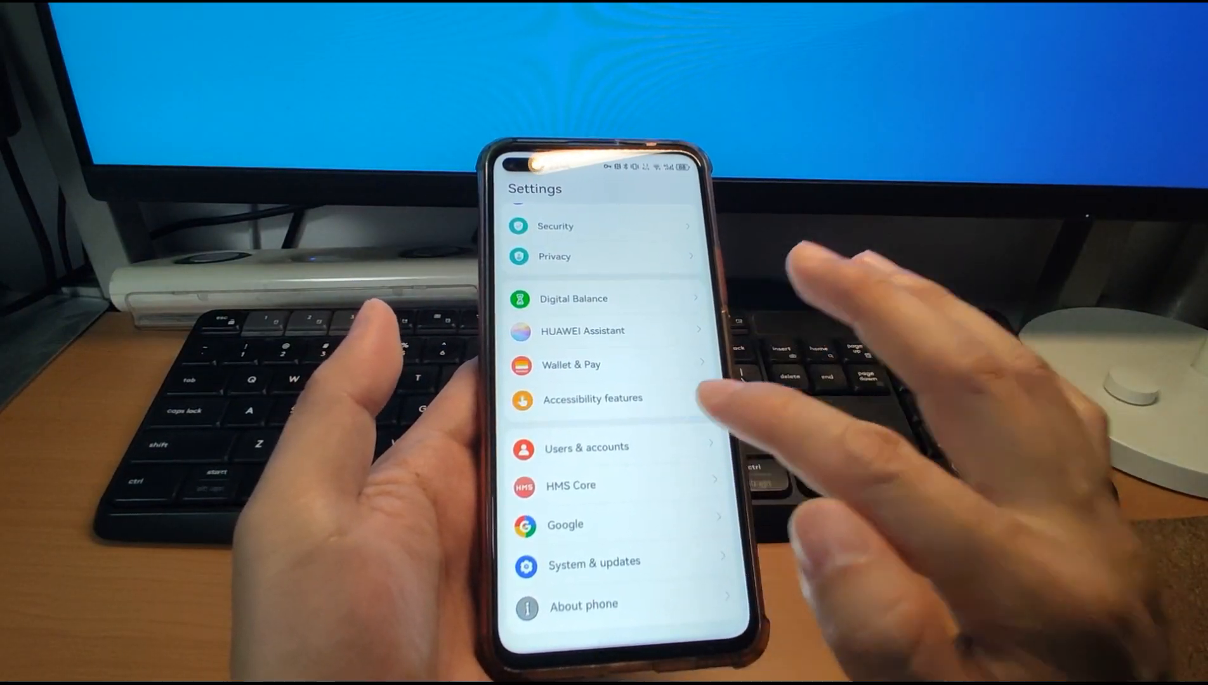
{"action": "left_click", "coordinate": [564, 525]}
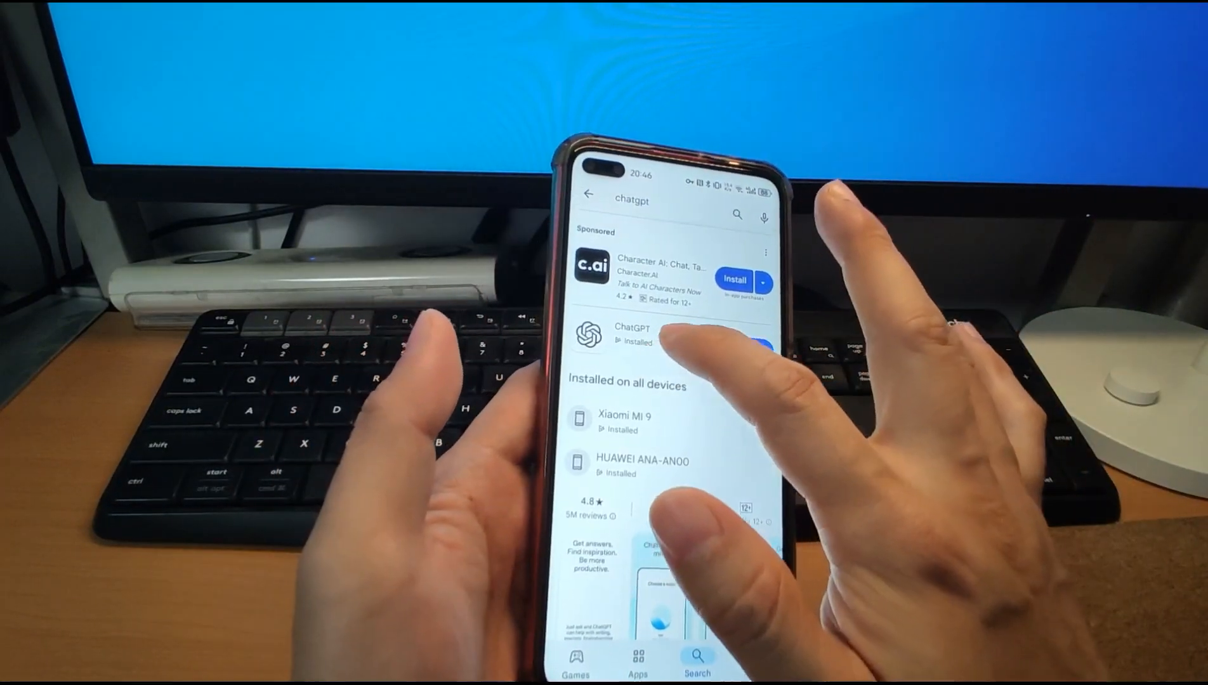
- Confirm ChatGPT shows Installed in Play Store, then go home
{"action": "left_click", "coordinate": [631, 335]}
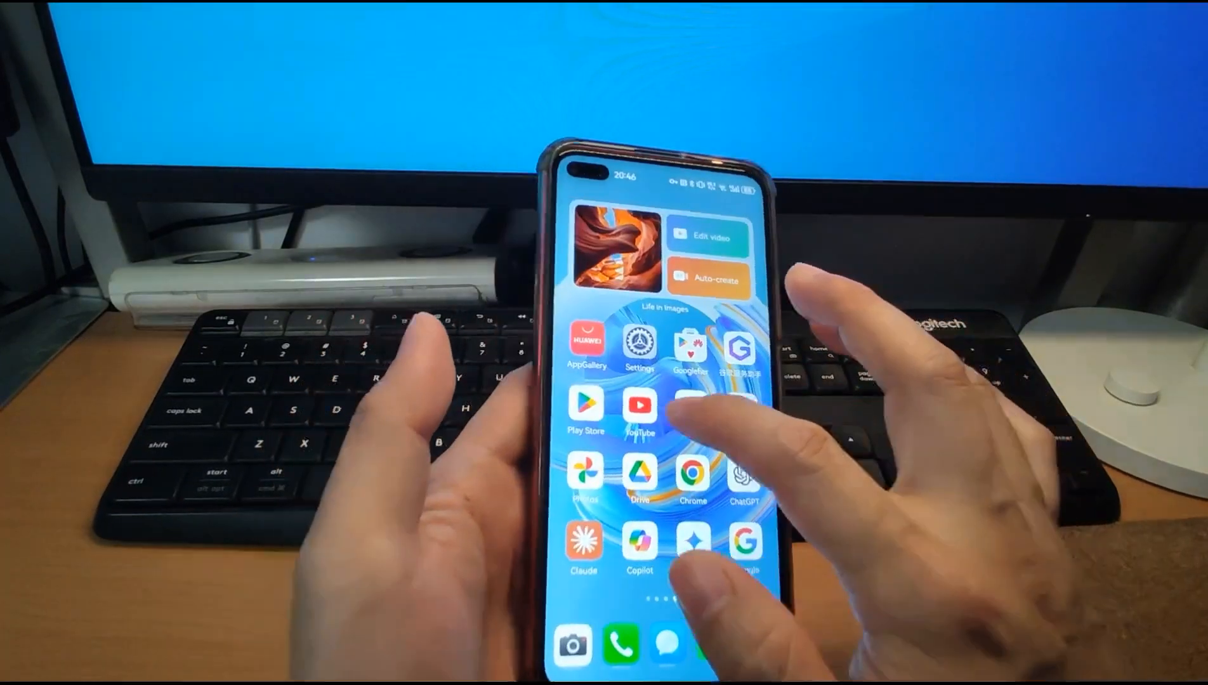
{"action": "left_click", "coordinate": [639, 406]}
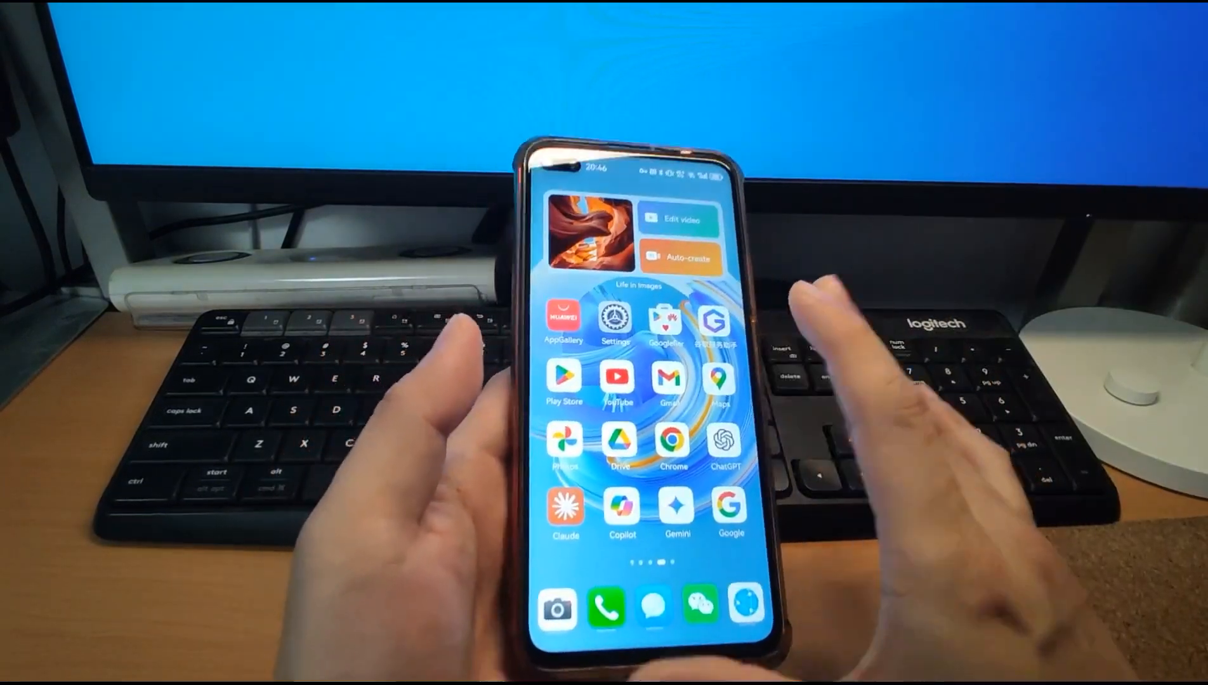
{"action": "left_click", "coordinate": [723, 445]}
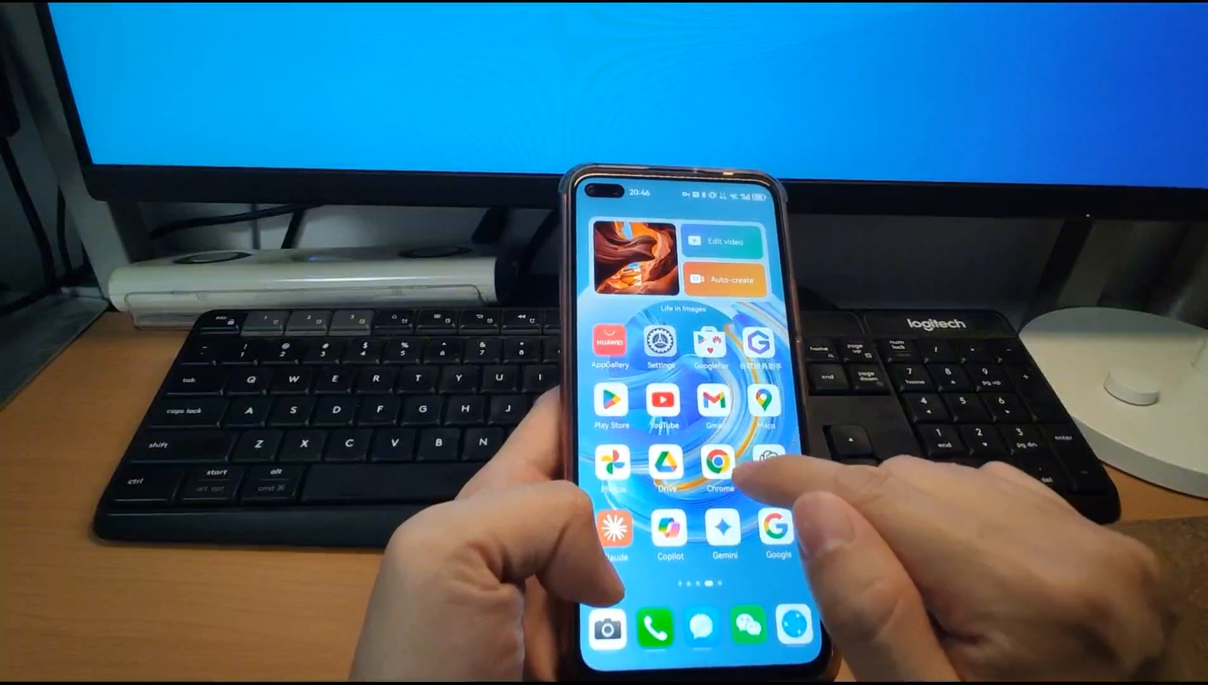
- Send 'Hi' to ChatGPT on chatgpt.com, then return to the home screen
{"action": "left_click", "coordinate": [718, 466]}
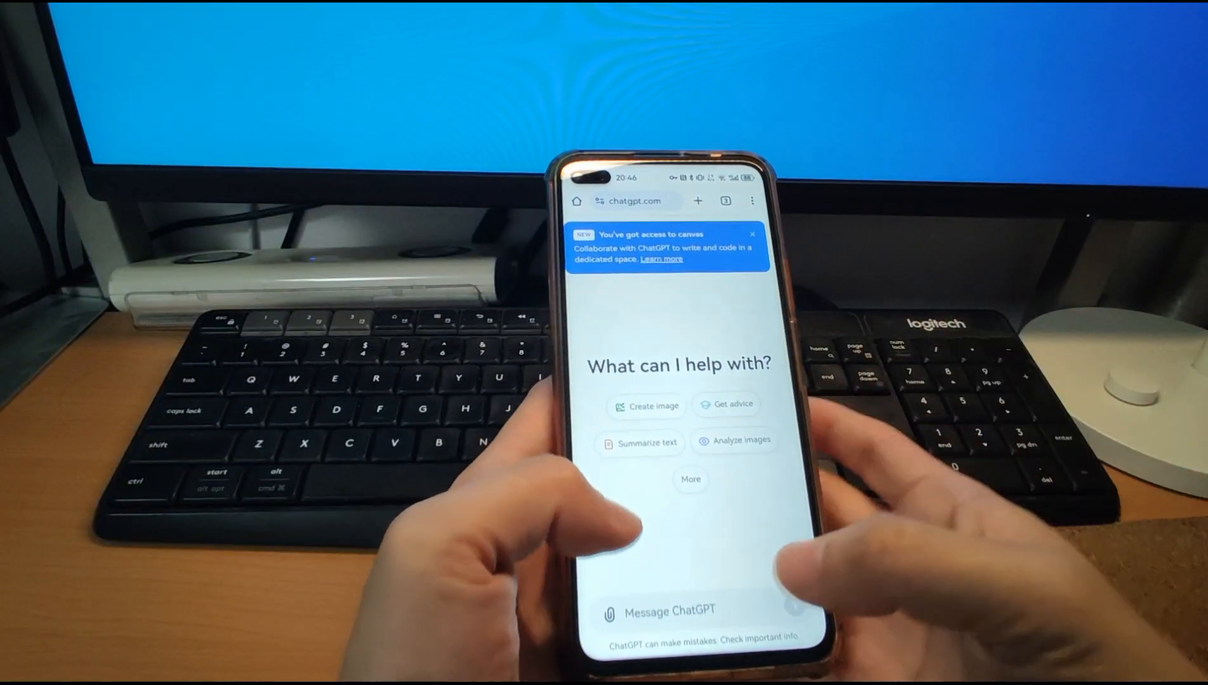
{"action": "type", "text": "Hi"}
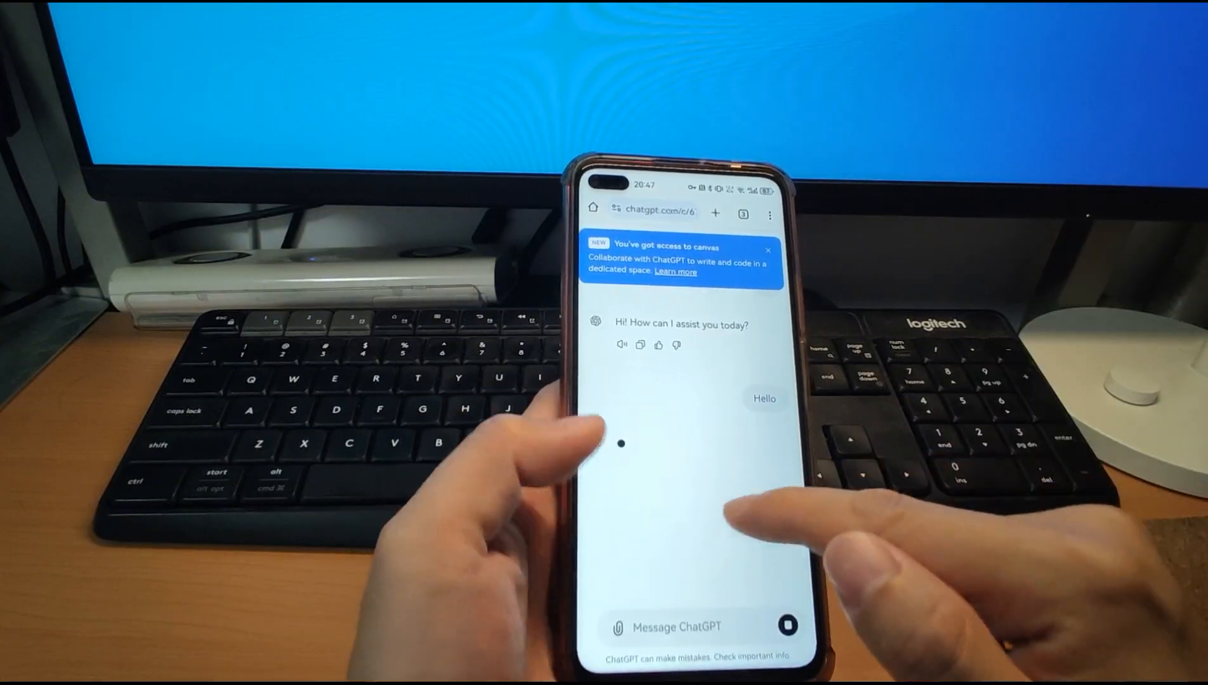
{"action": "left_click", "coordinate": [785, 625]}
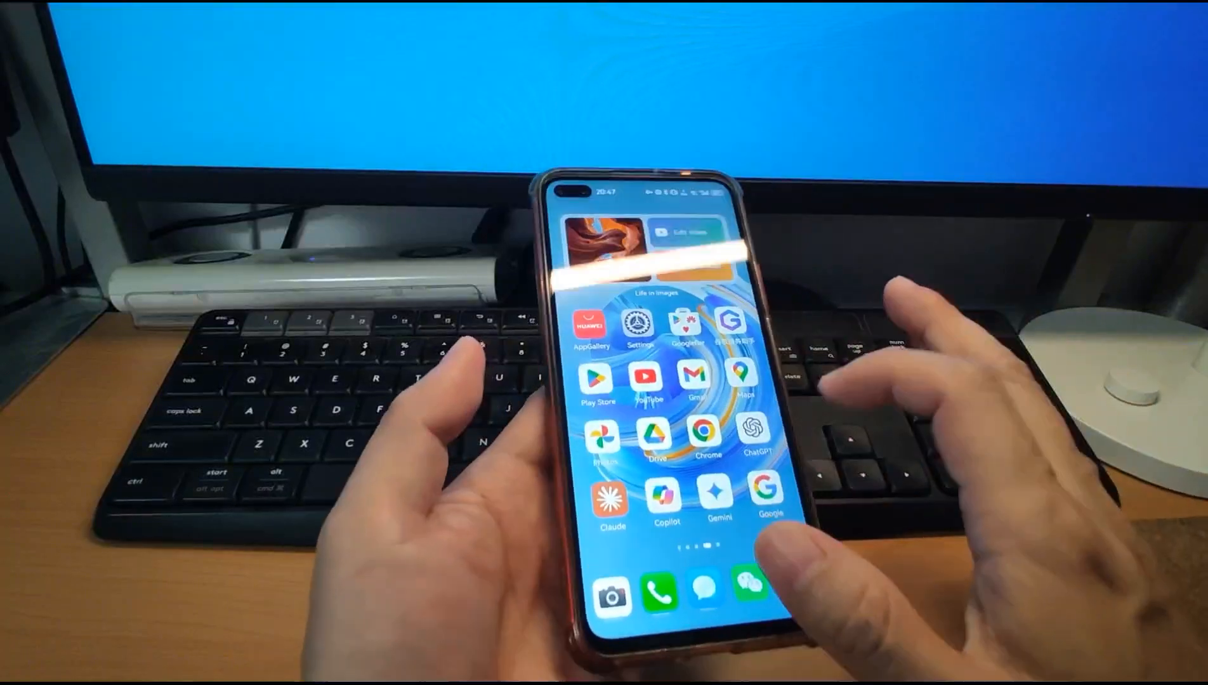
{"action": "left_click", "coordinate": [611, 496]}
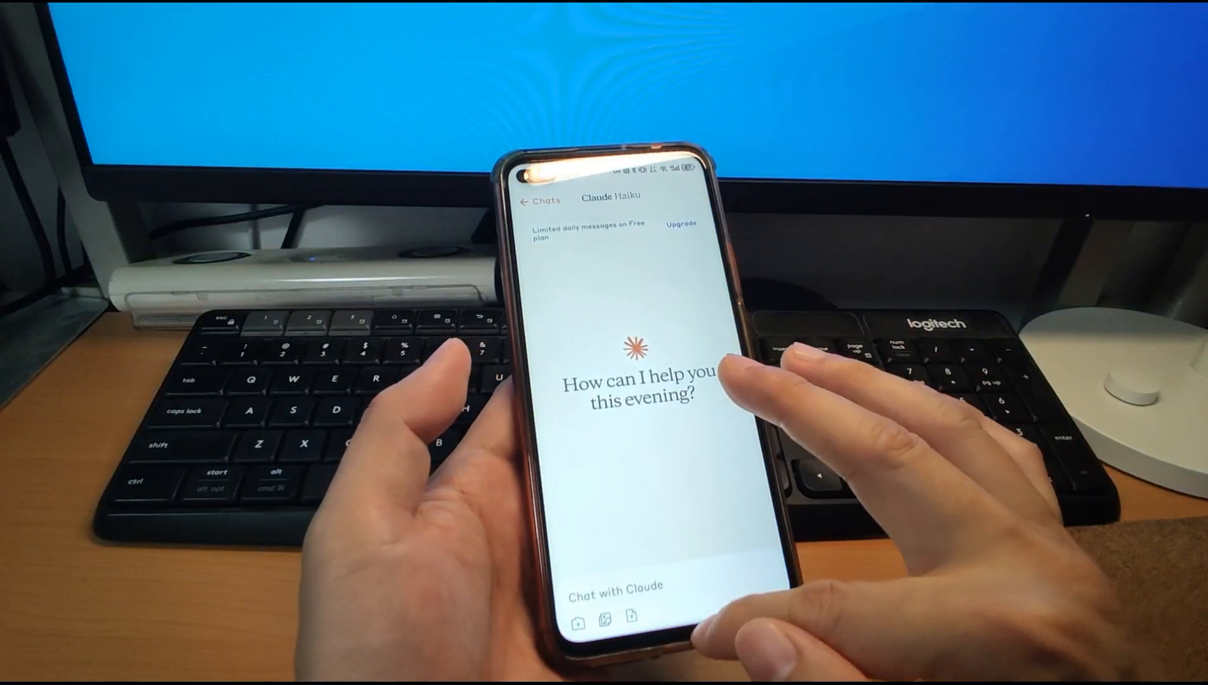
{"action": "key", "text": "Home"}
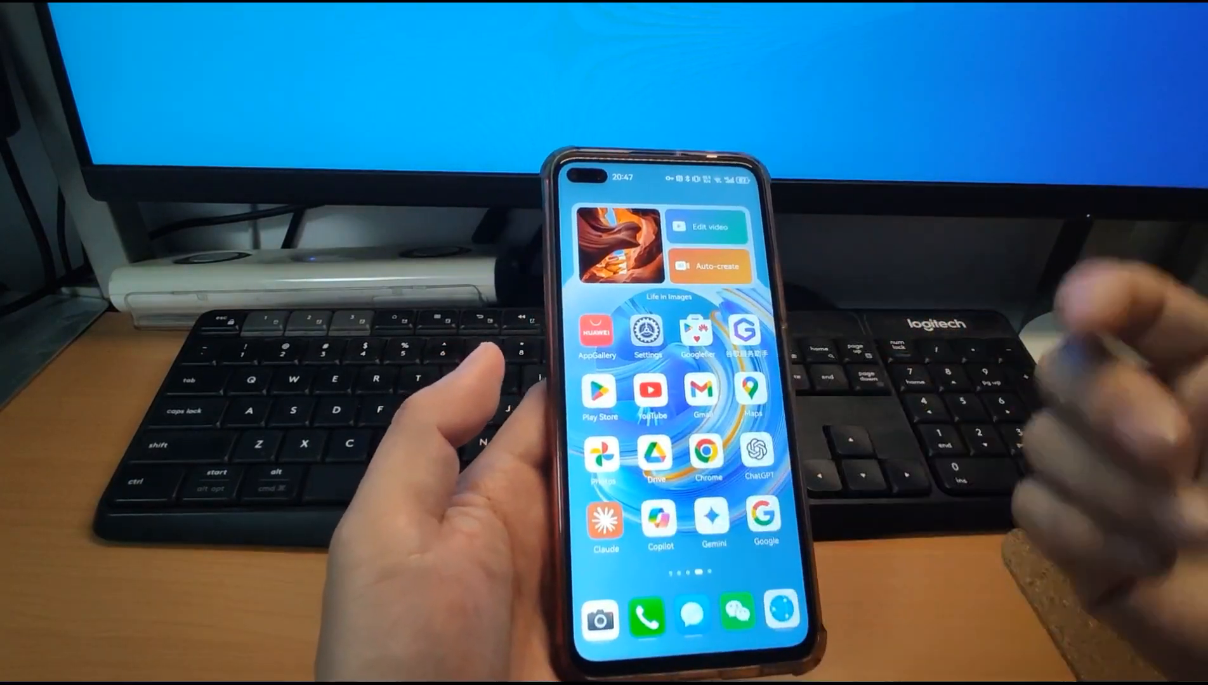
{"action": "left_click", "coordinate": [604, 520]}
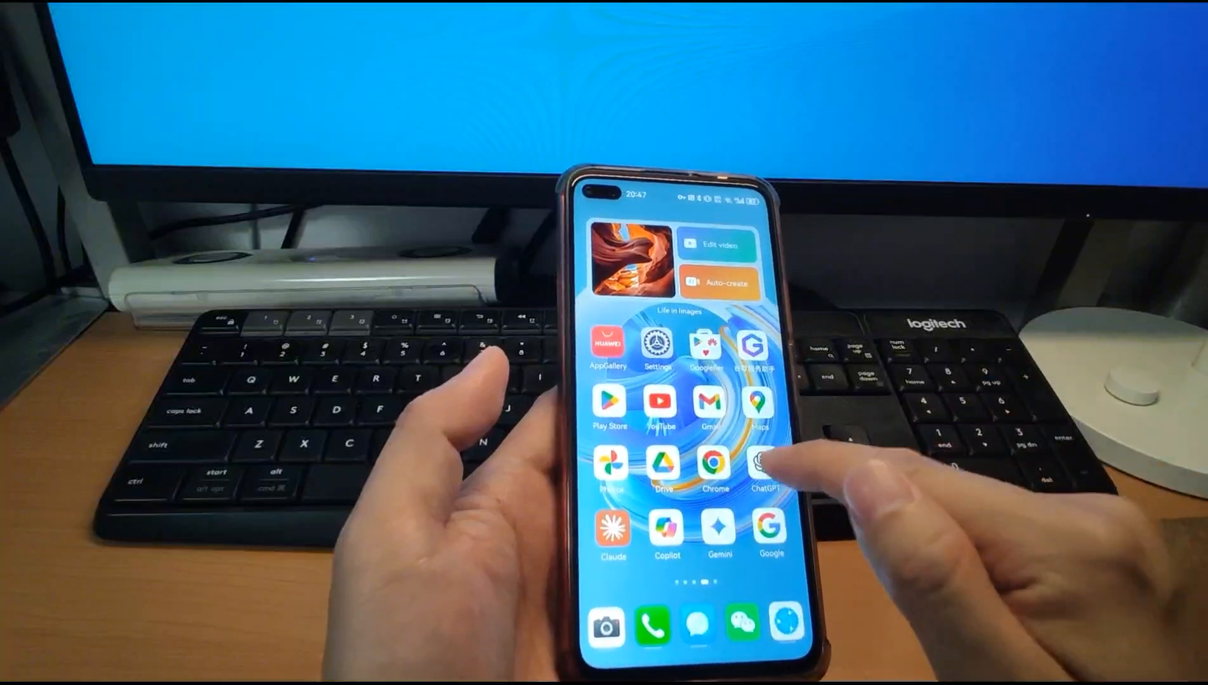
- Hold an English voice-mode interview in ChatGPT, then reopen it to view the transcript
{"action": "left_click", "coordinate": [763, 465]}
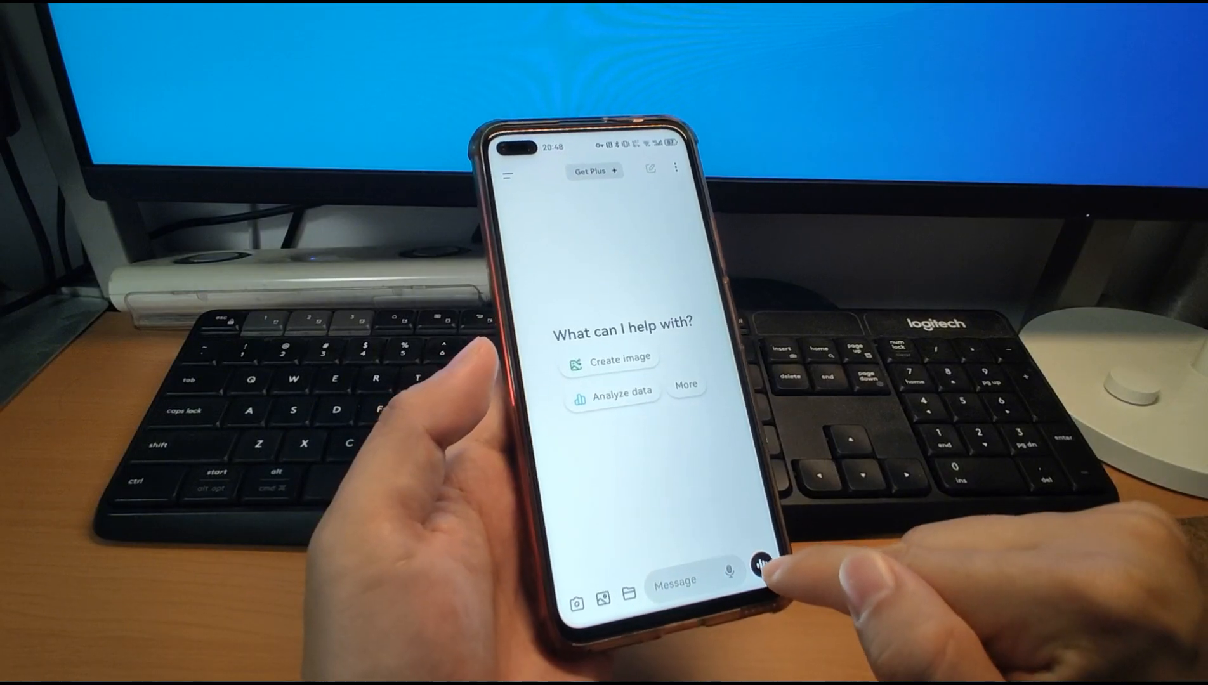
{"action": "left_click", "coordinate": [758, 556]}
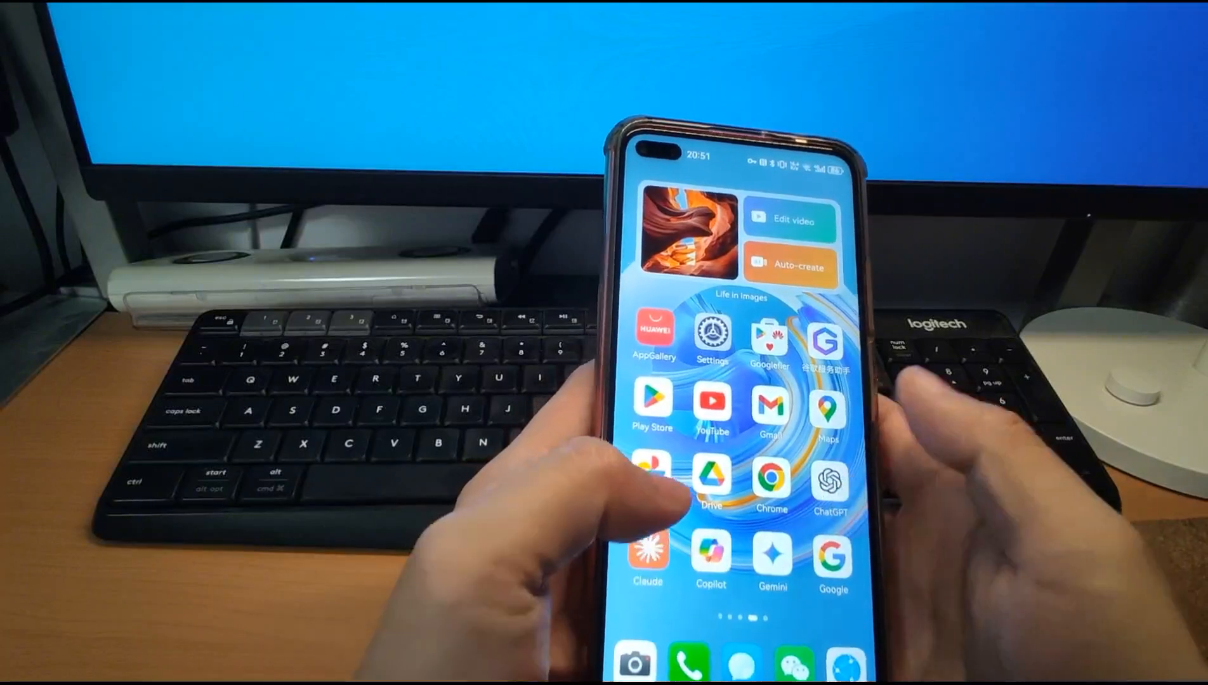
{"action": "left_click", "coordinate": [830, 481]}
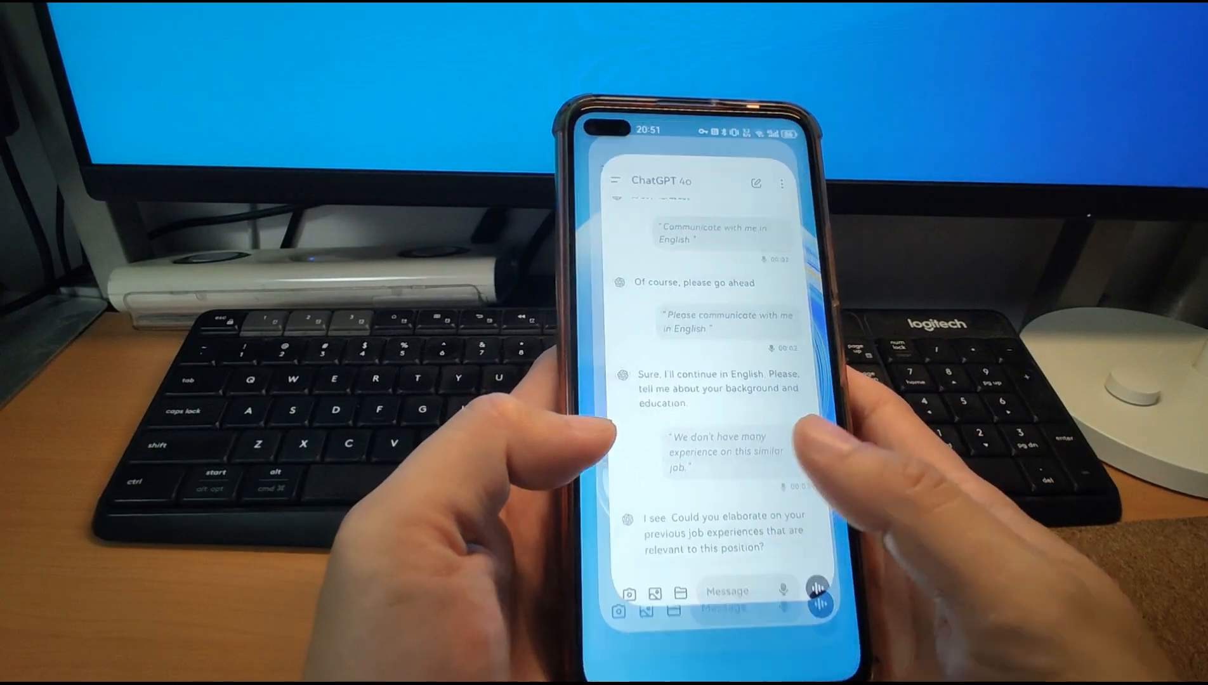